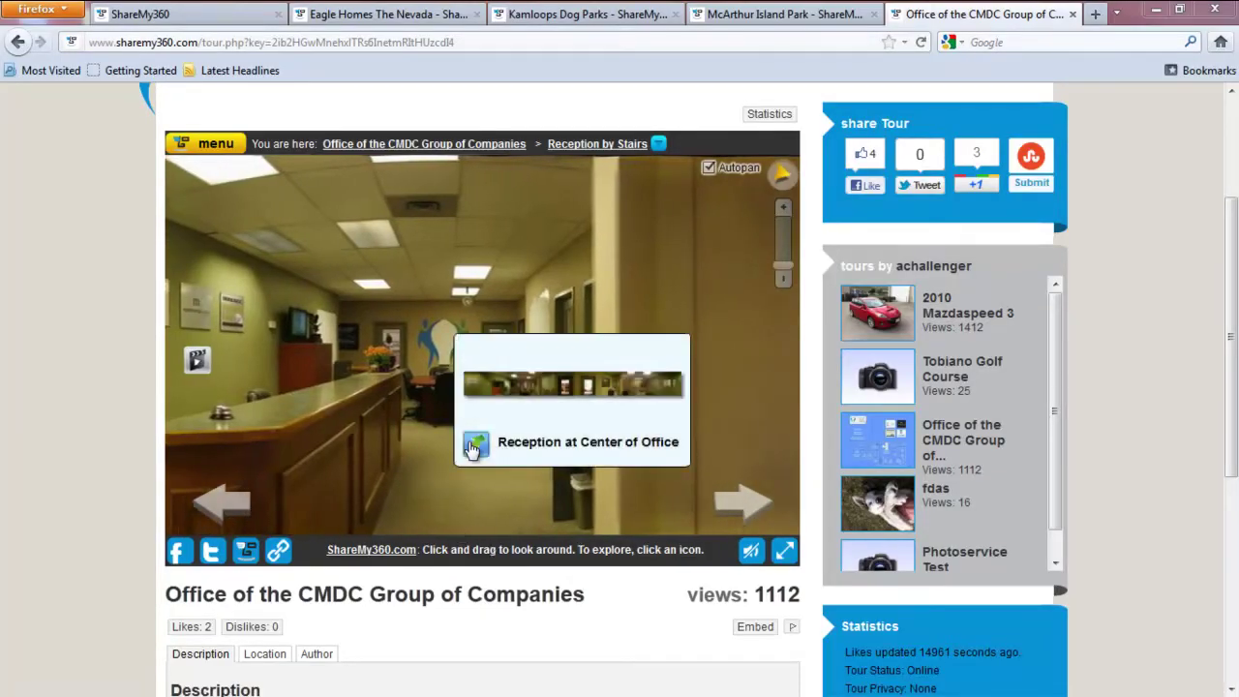
Step: Advance along the Covered Path from the Garden Entrance toward the garden fountain
left_click(476, 444)
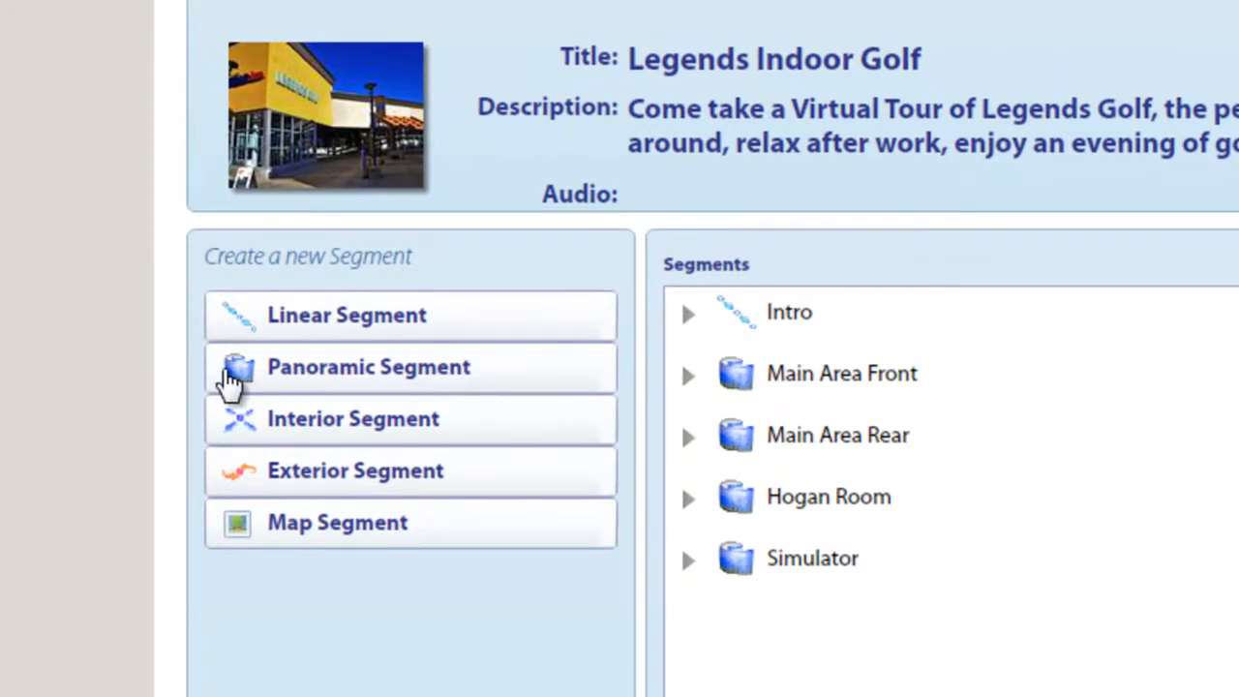
mouse_move(229, 438)
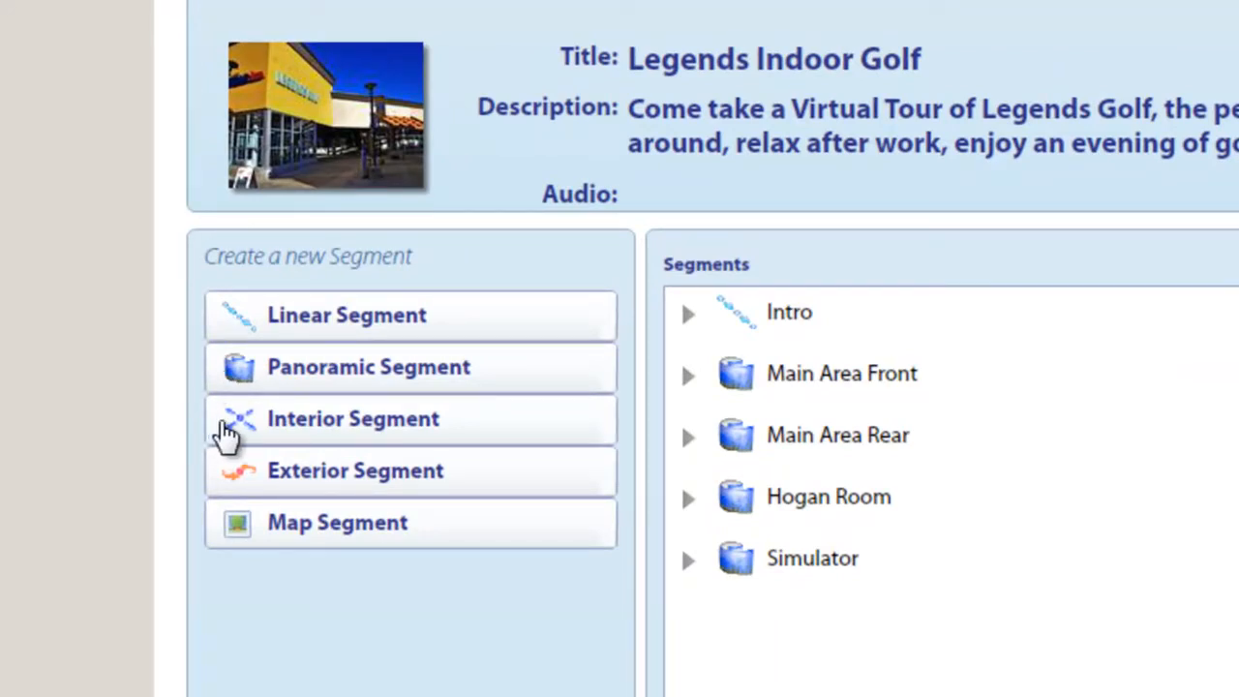
mouse_move(232, 488)
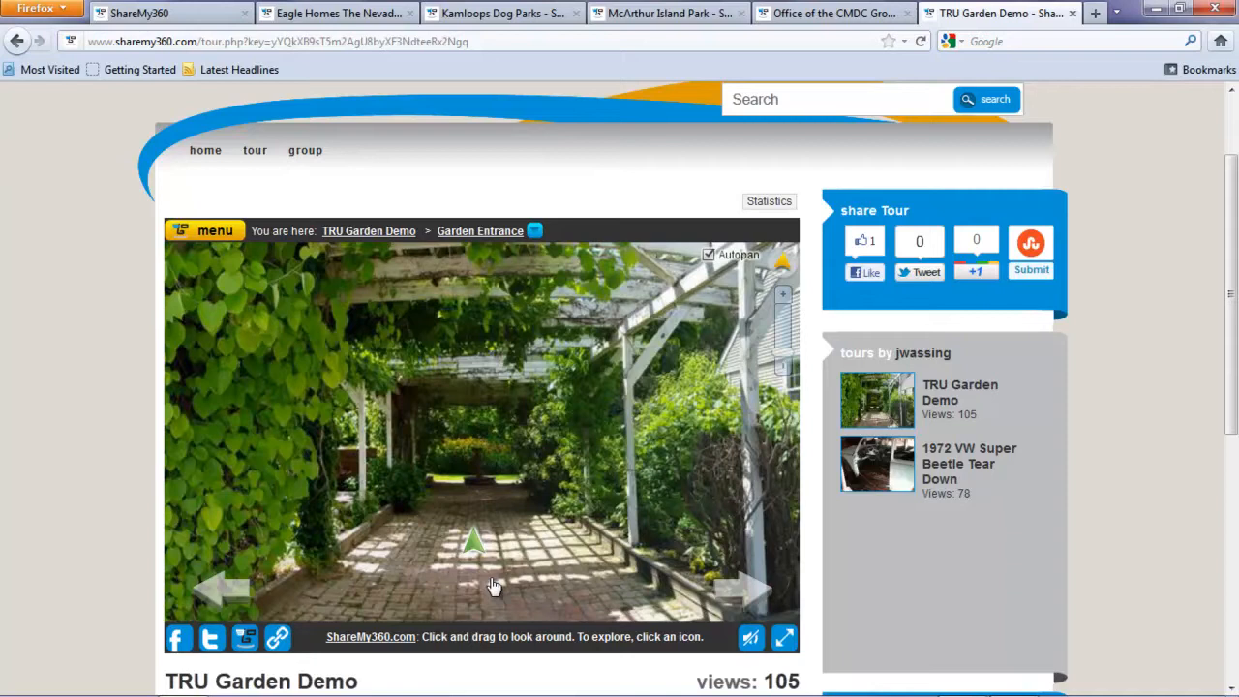
mouse_move(473, 565)
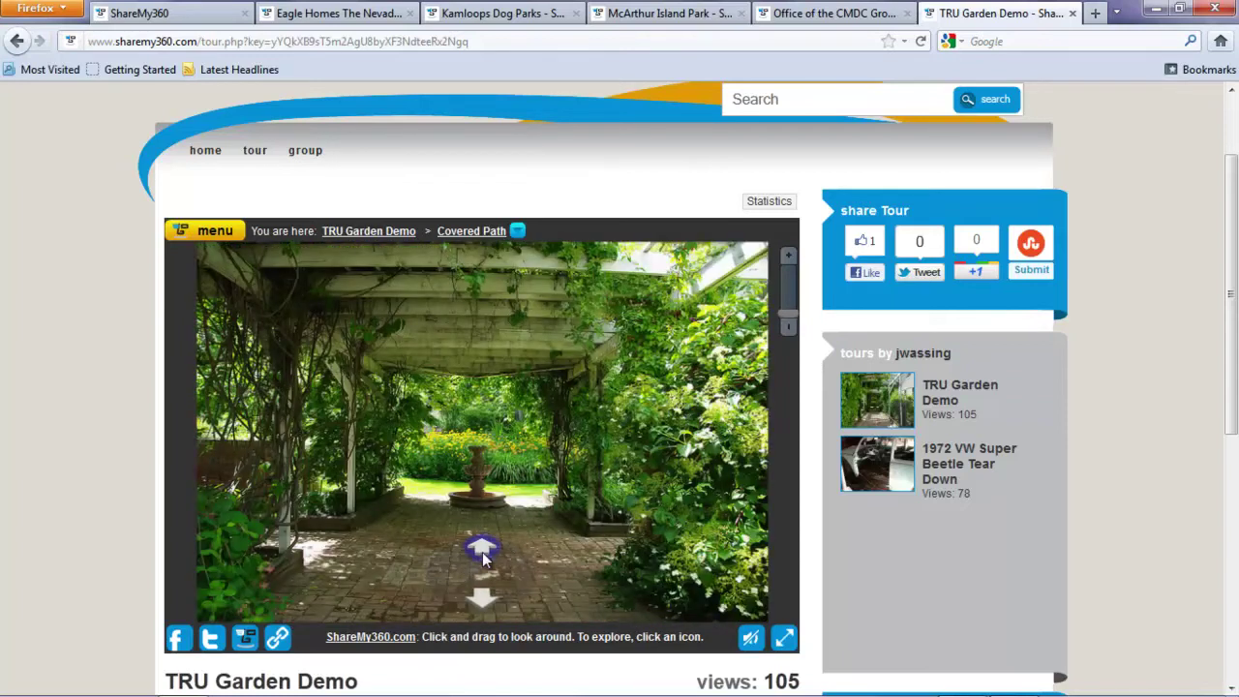
left_click(484, 550)
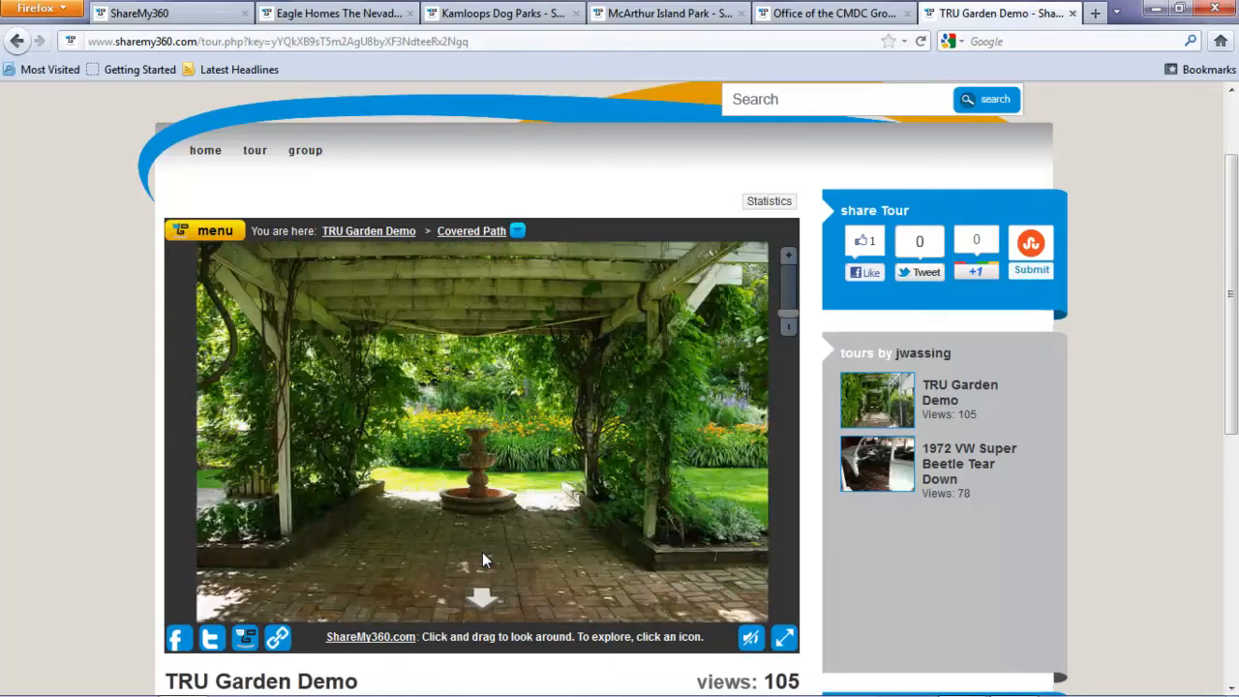
left_click(668, 11)
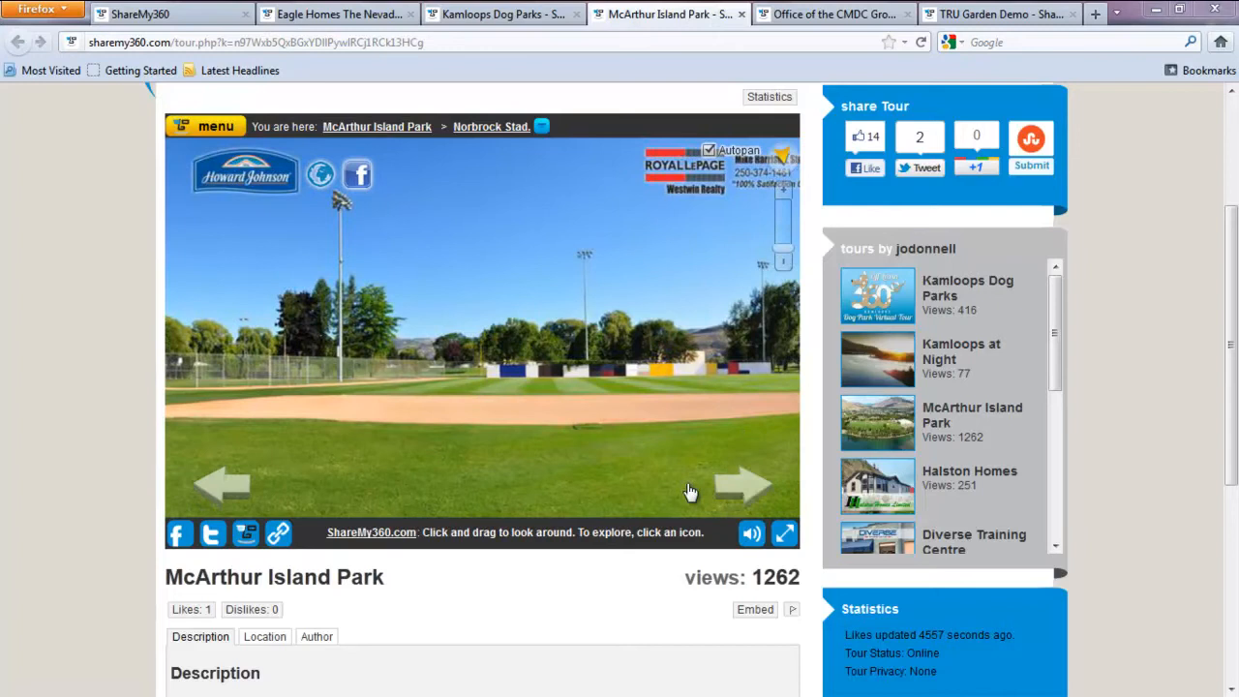
mouse_move(287, 497)
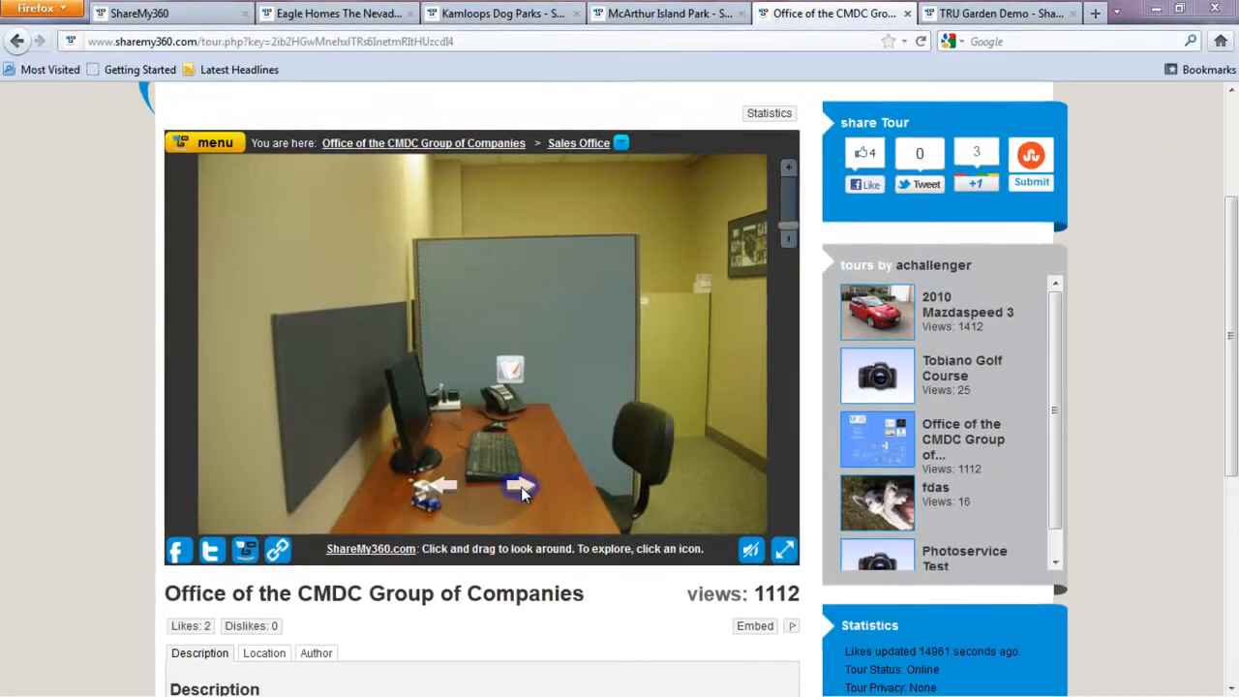
Step: Turn the Sales Office view across the room and back toward the cubicle desk and chairs
left_click(515, 484)
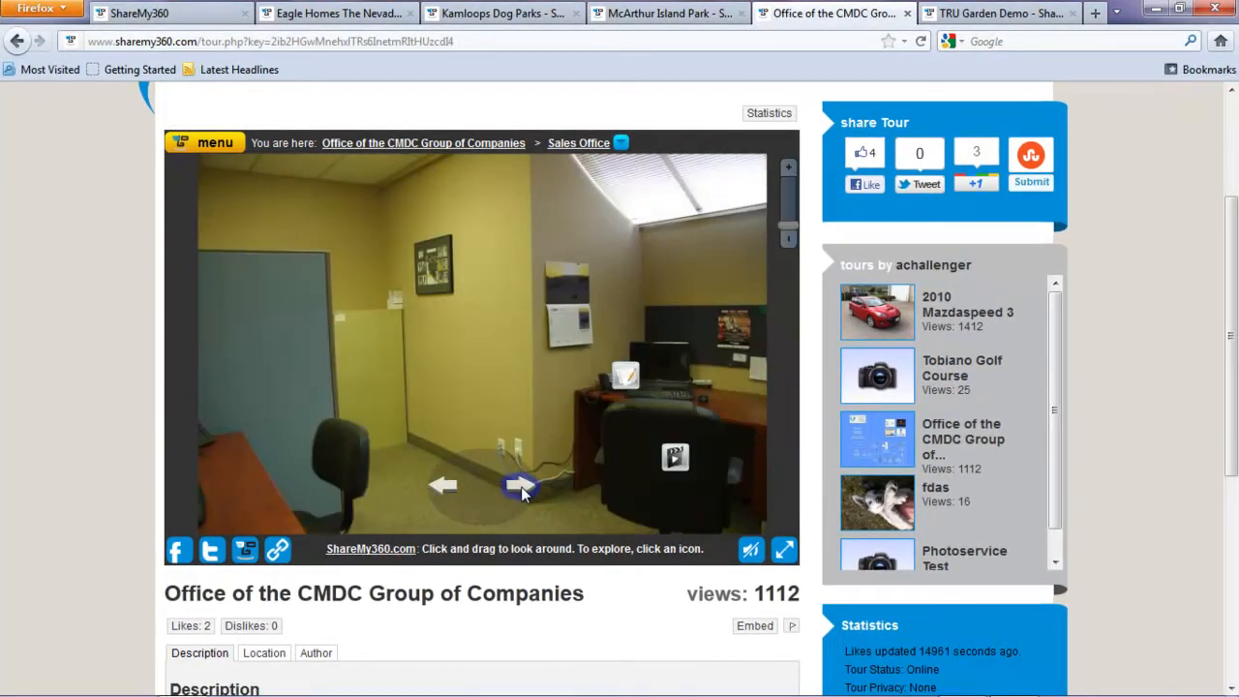
left_click(518, 486)
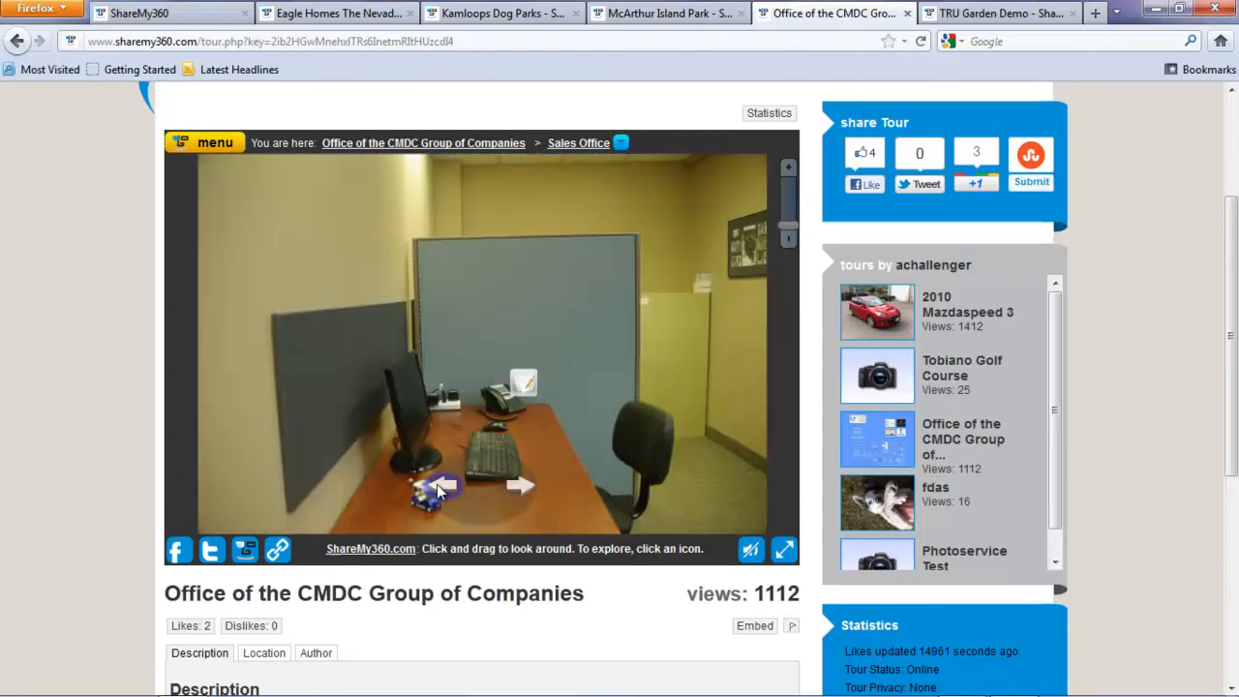
Step: Bring up the Mazdaspeed 3 Outside panorama and circle the red car from front past its rear
left_click(877, 312)
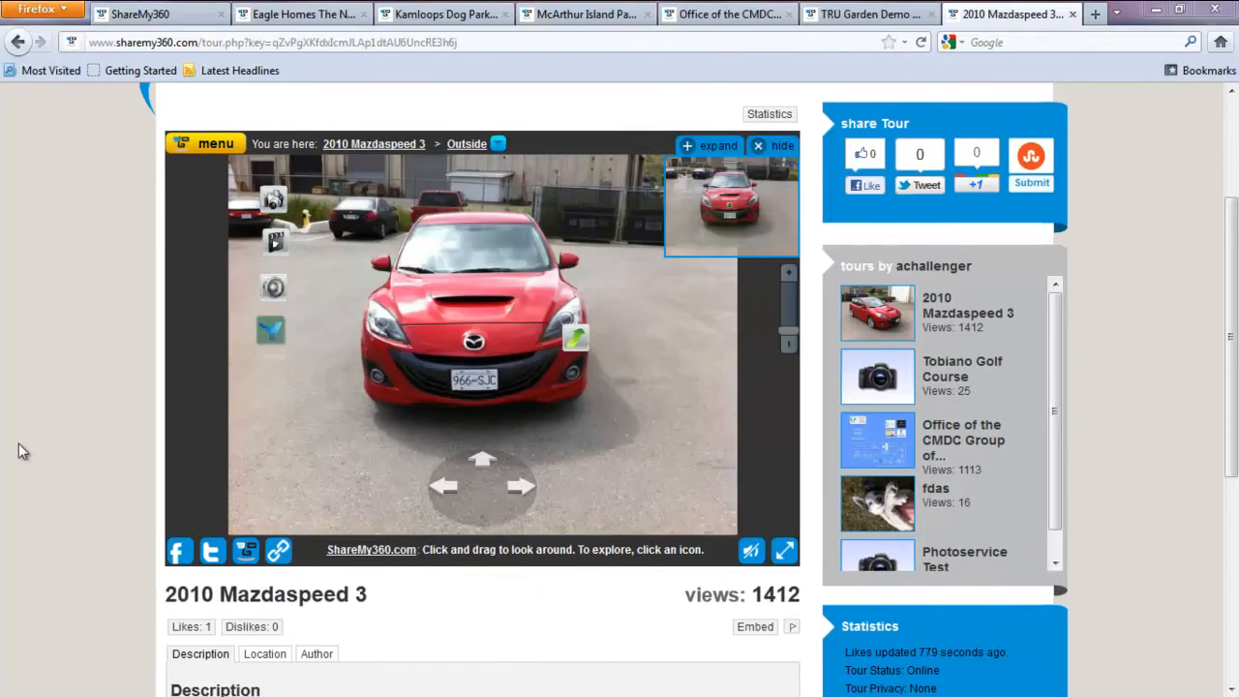
mouse_move(469, 505)
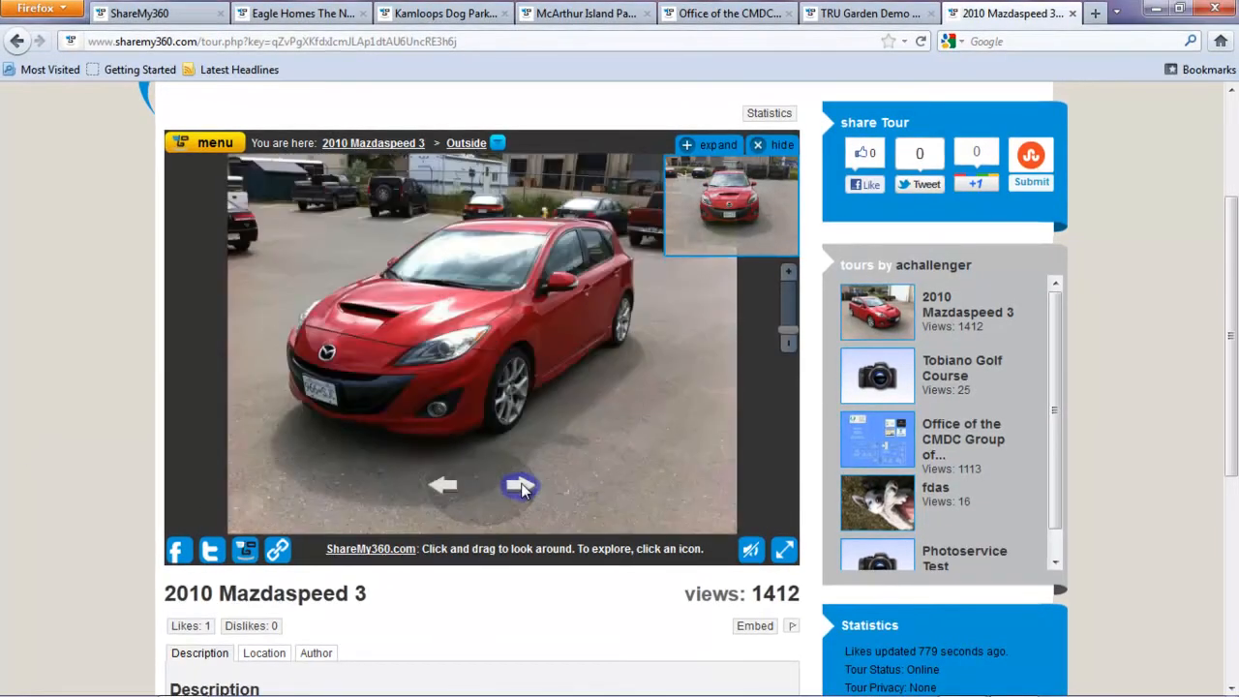
left_click(519, 485)
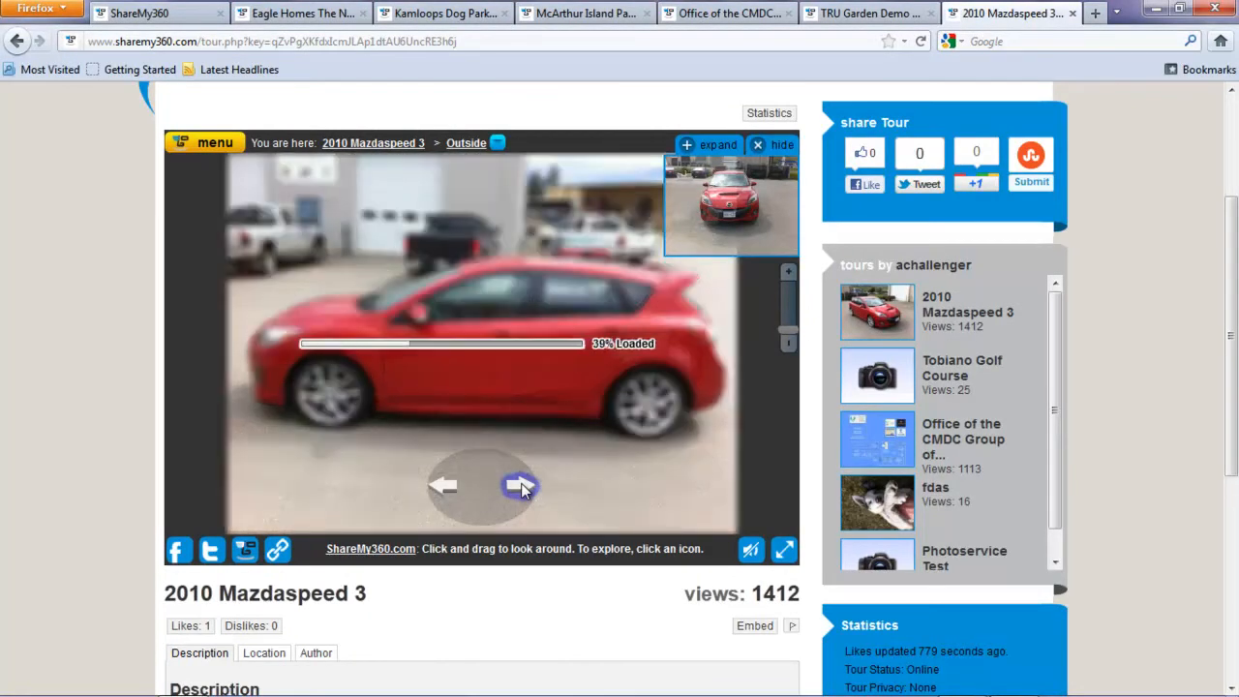
left_click(518, 485)
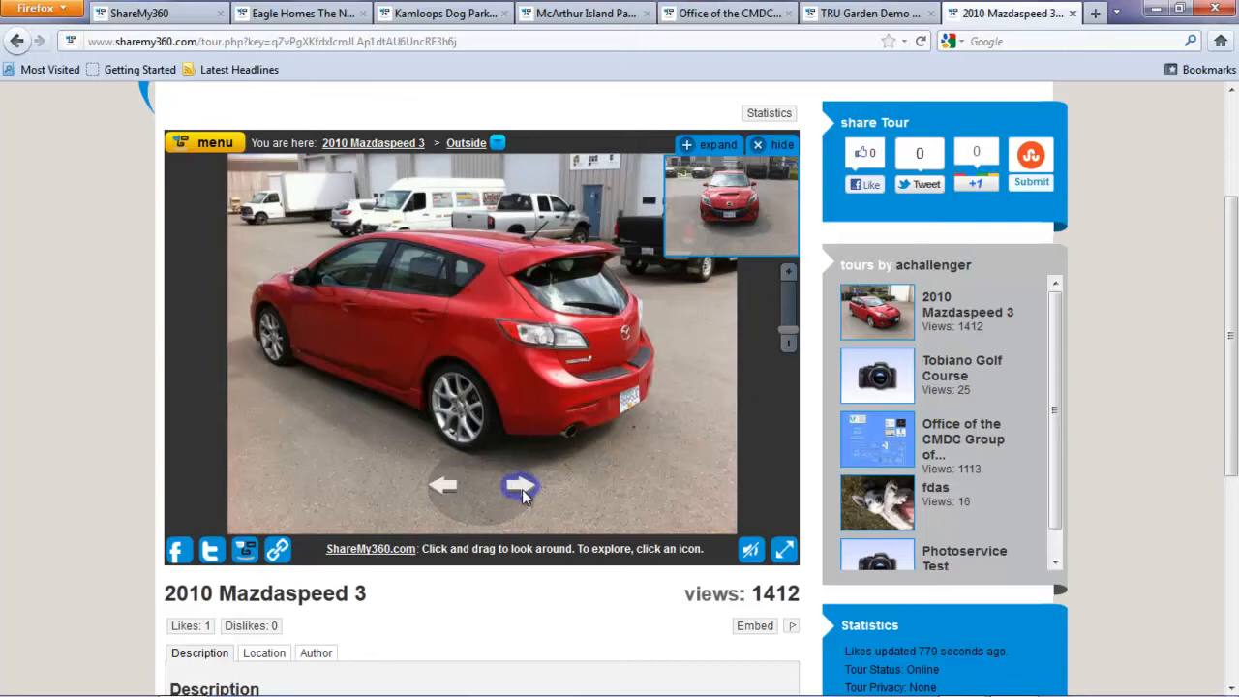
left_click(517, 486)
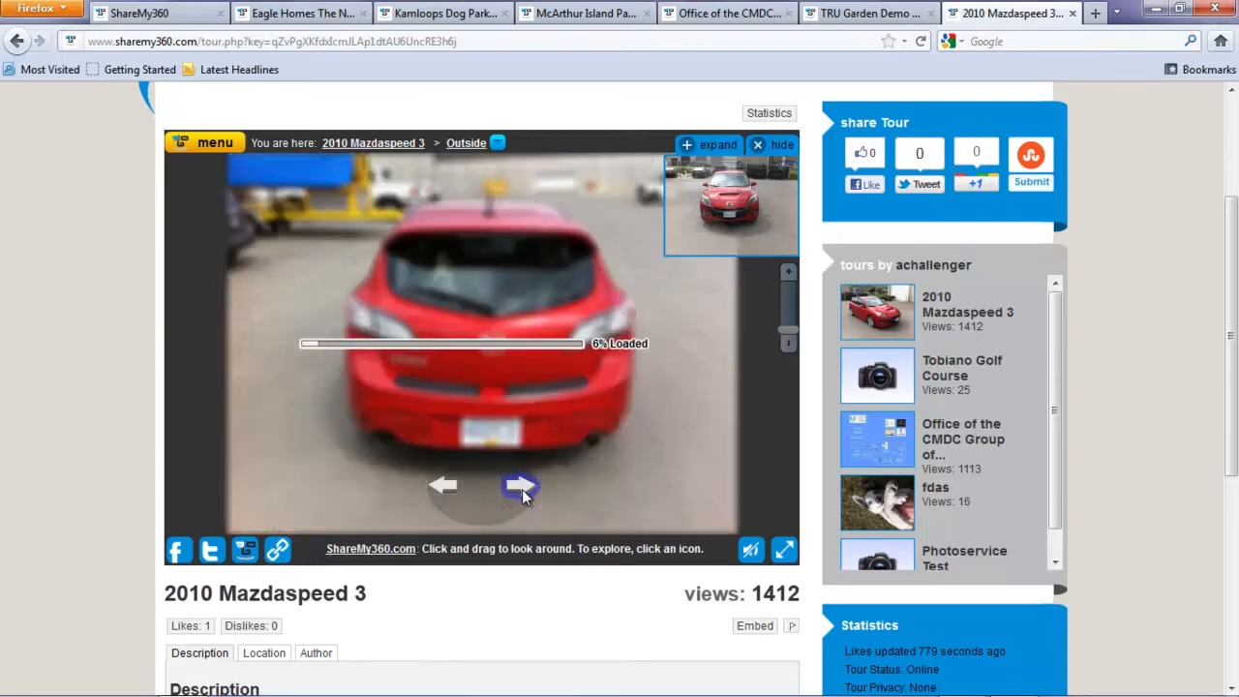
left_click(519, 488)
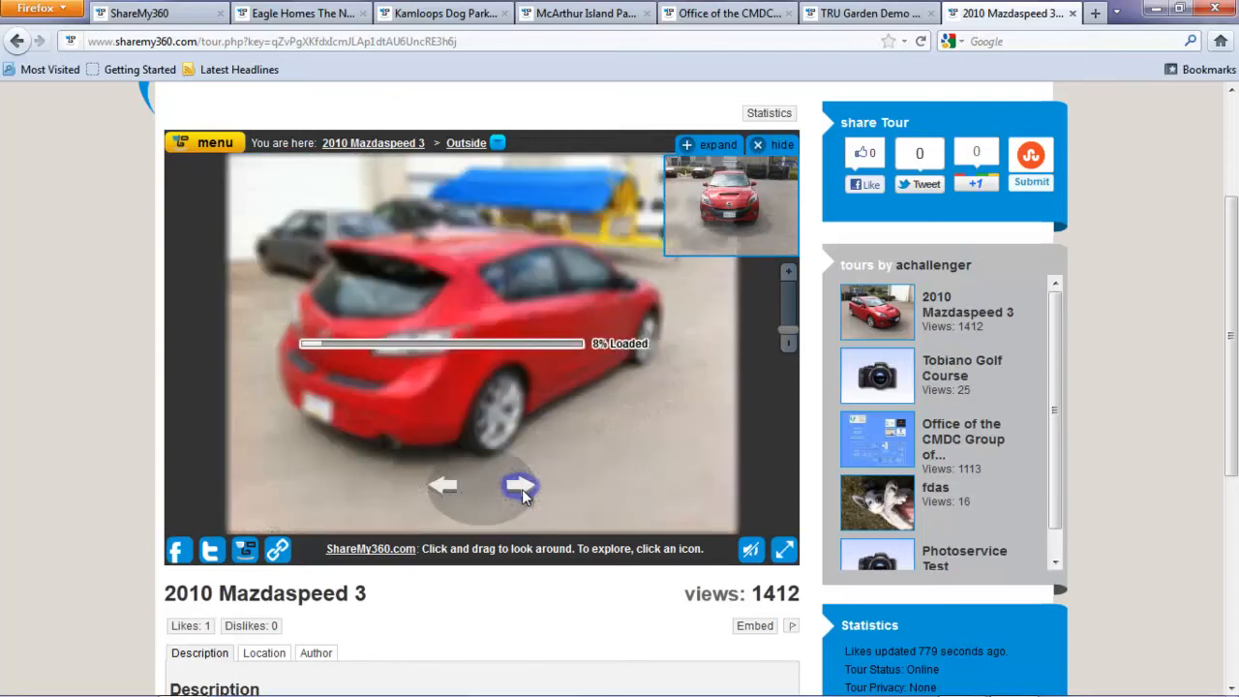